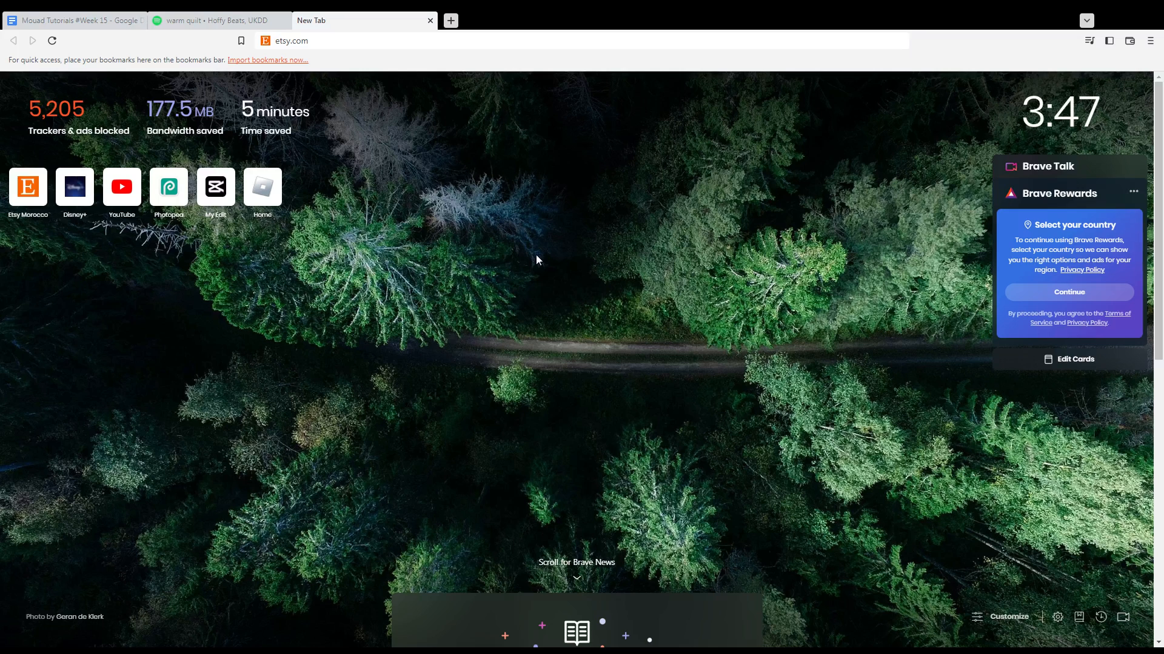
mouse_move(311, 112)
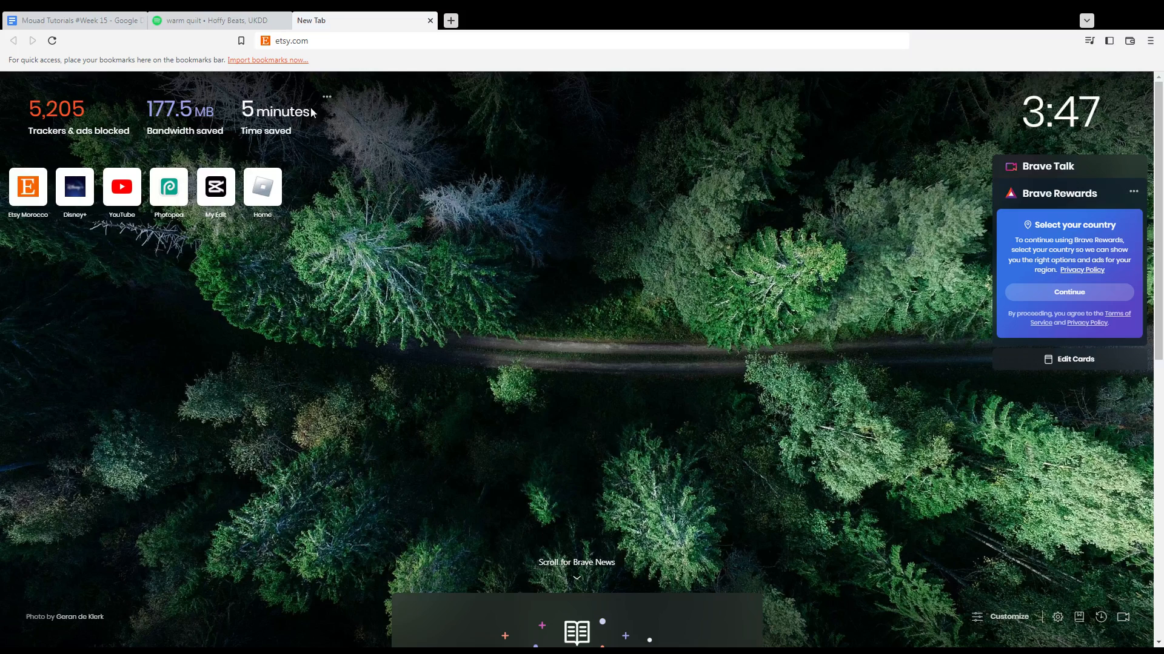
mouse_move(326, 59)
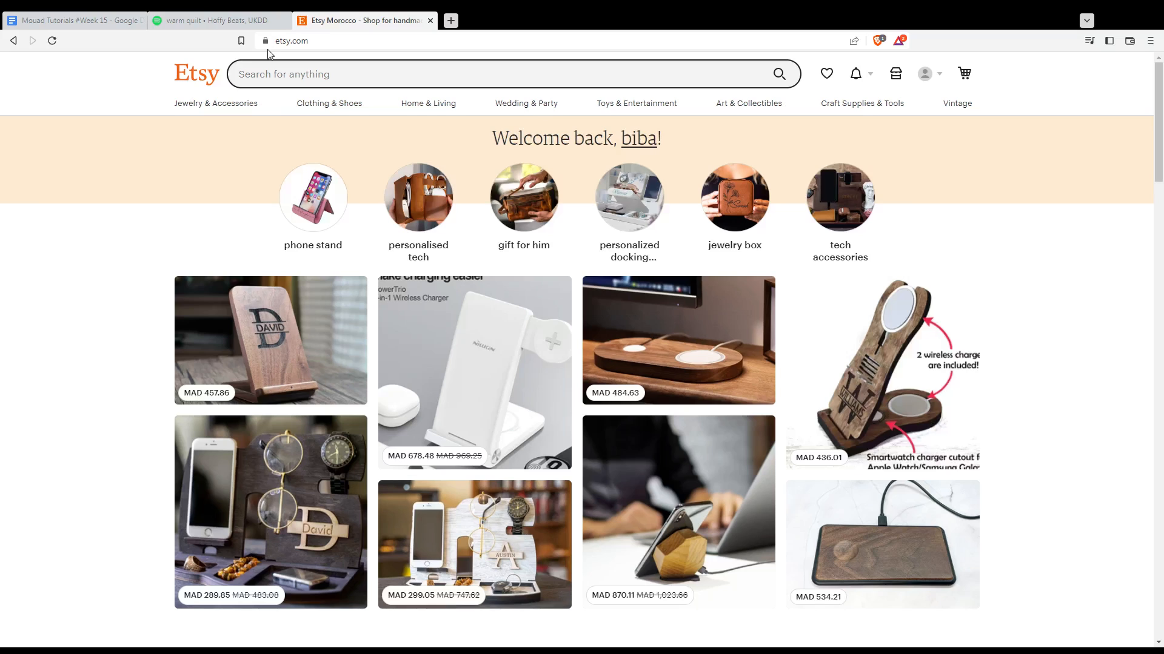
mouse_move(541, 133)
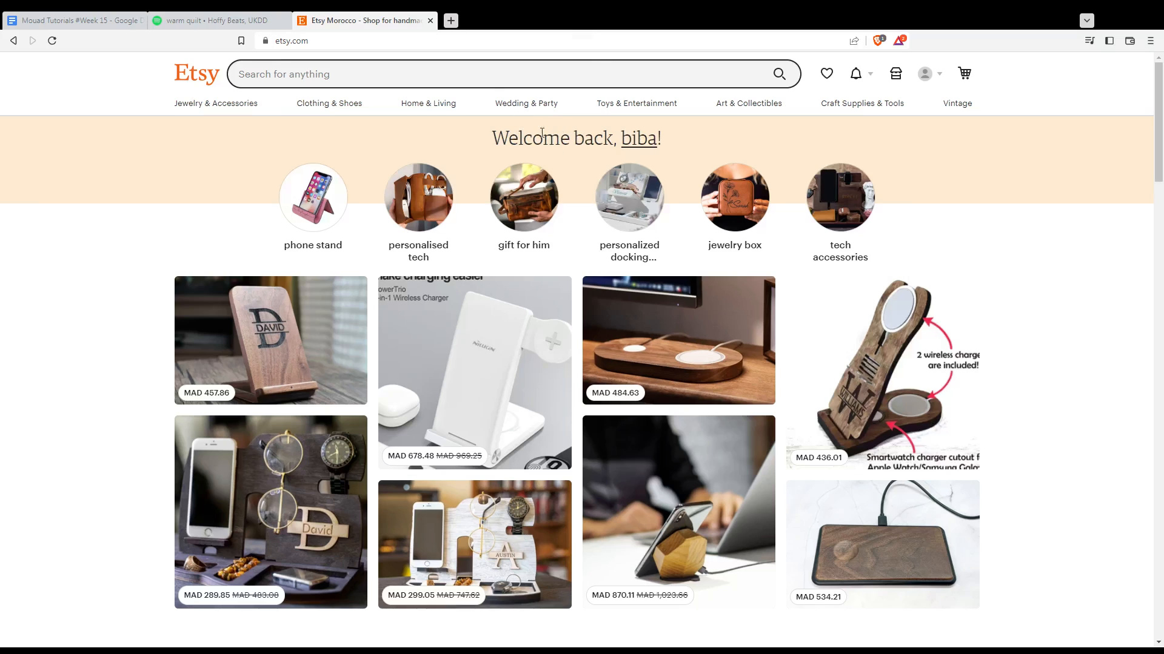
mouse_move(666, 148)
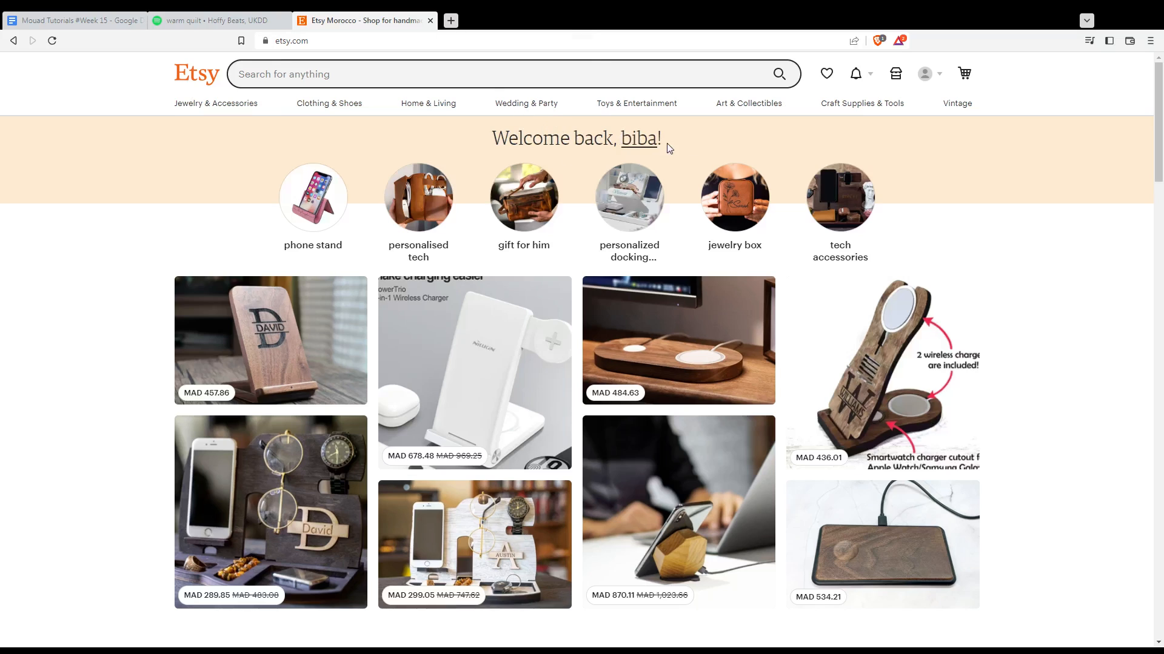
mouse_move(997, 185)
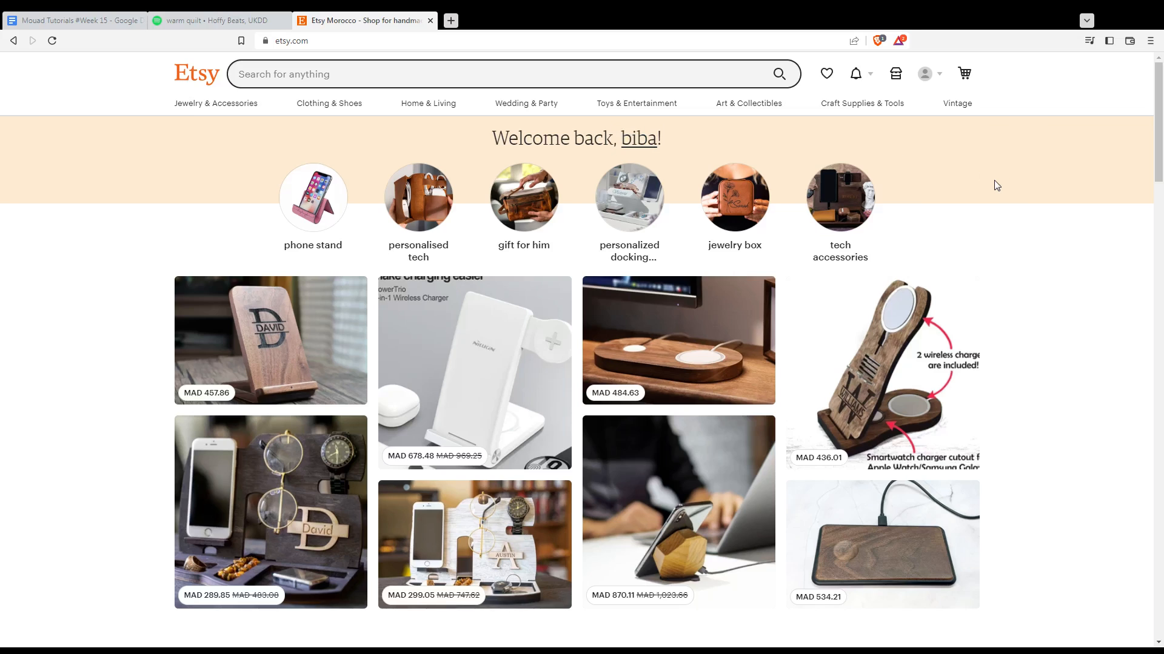
mouse_move(947, 169)
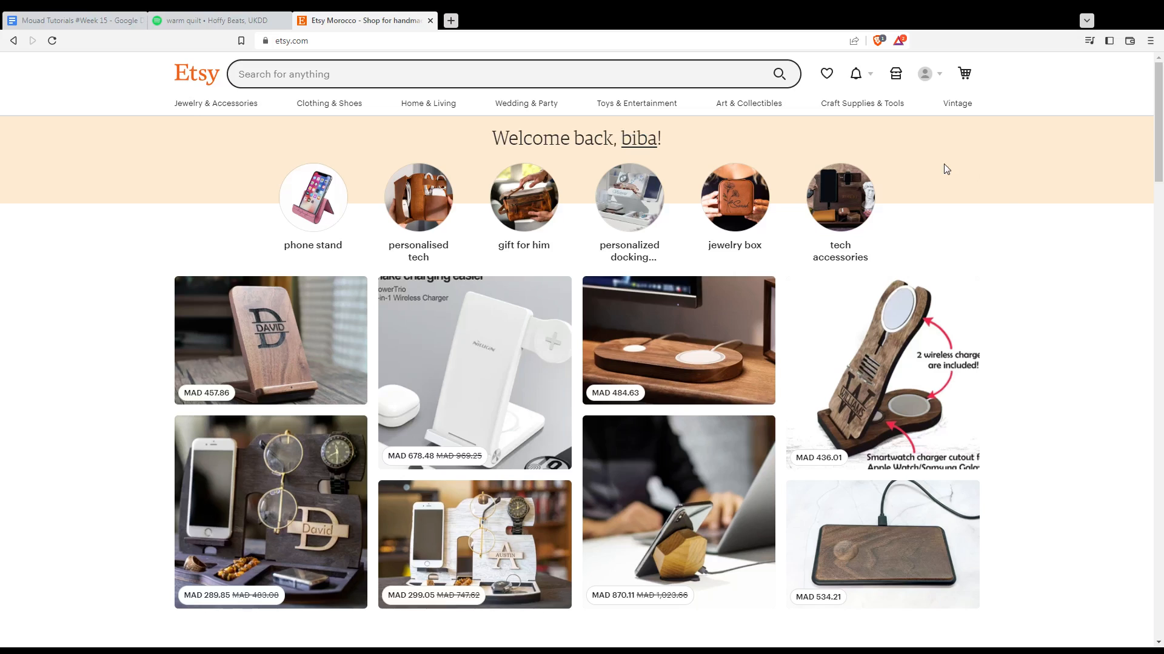
mouse_move(854, 74)
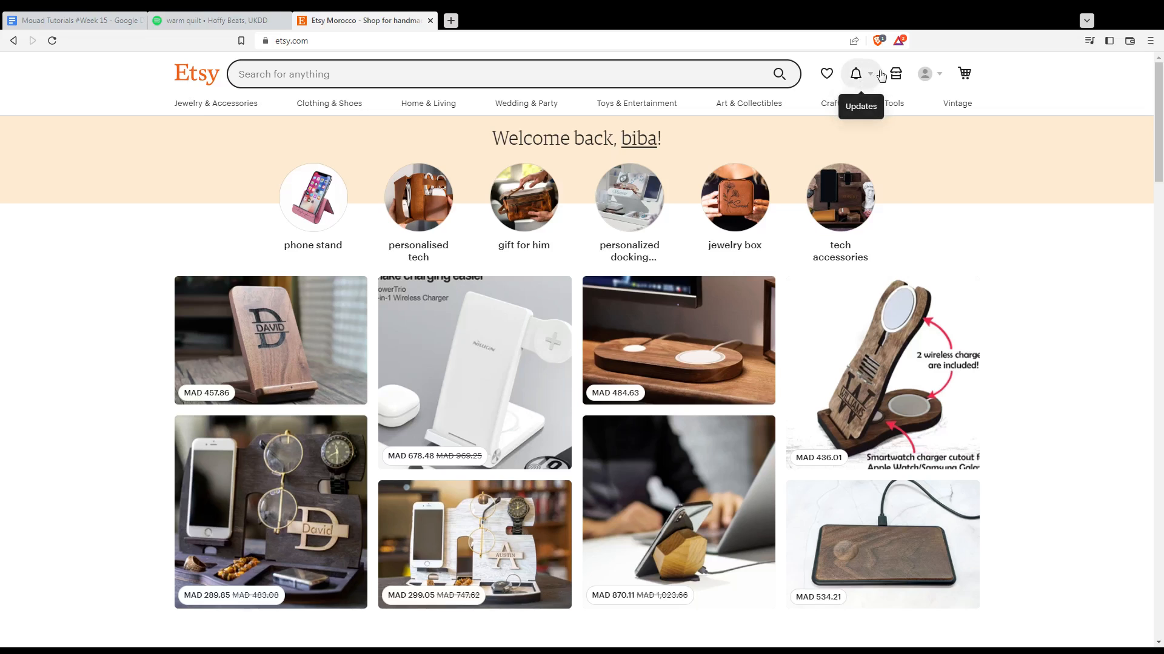
mouse_move(1025, 236)
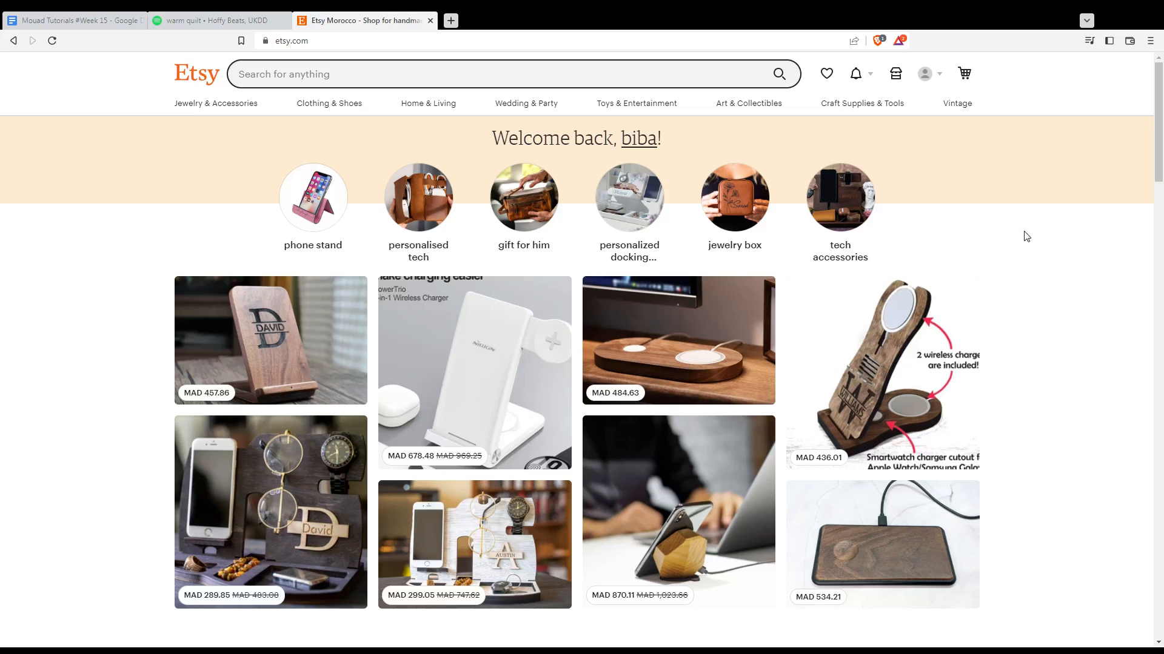
mouse_move(418, 196)
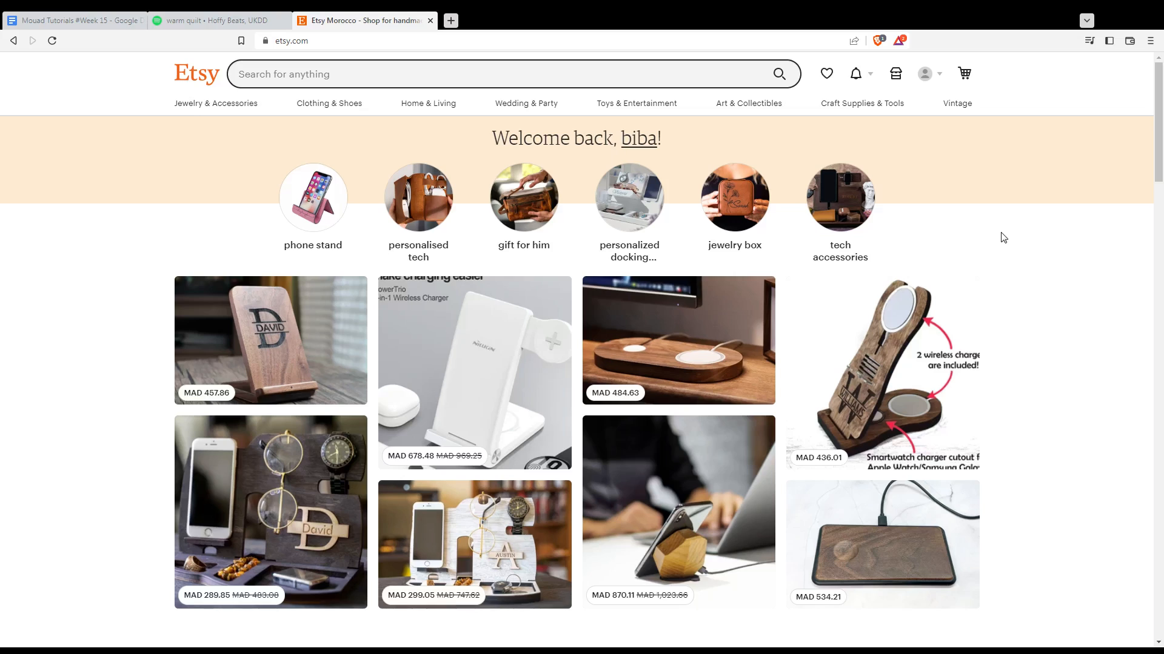
mouse_move(924, 74)
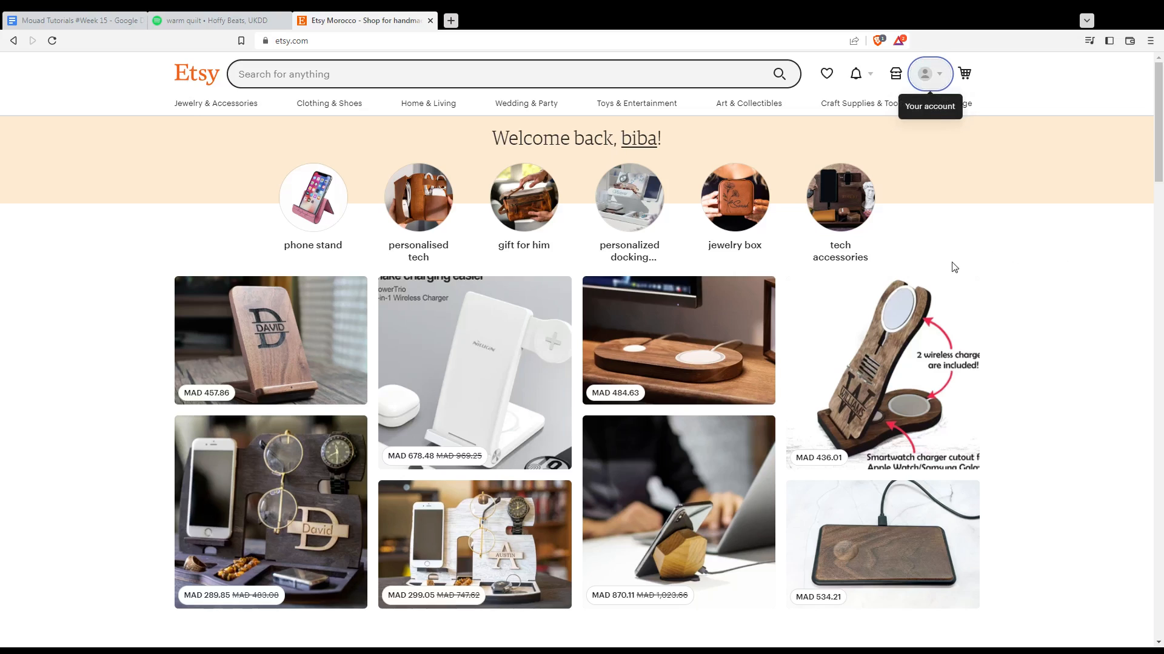
Reach the Purchases and reviews page from the 'Your account' menu.
left_click(929, 74)
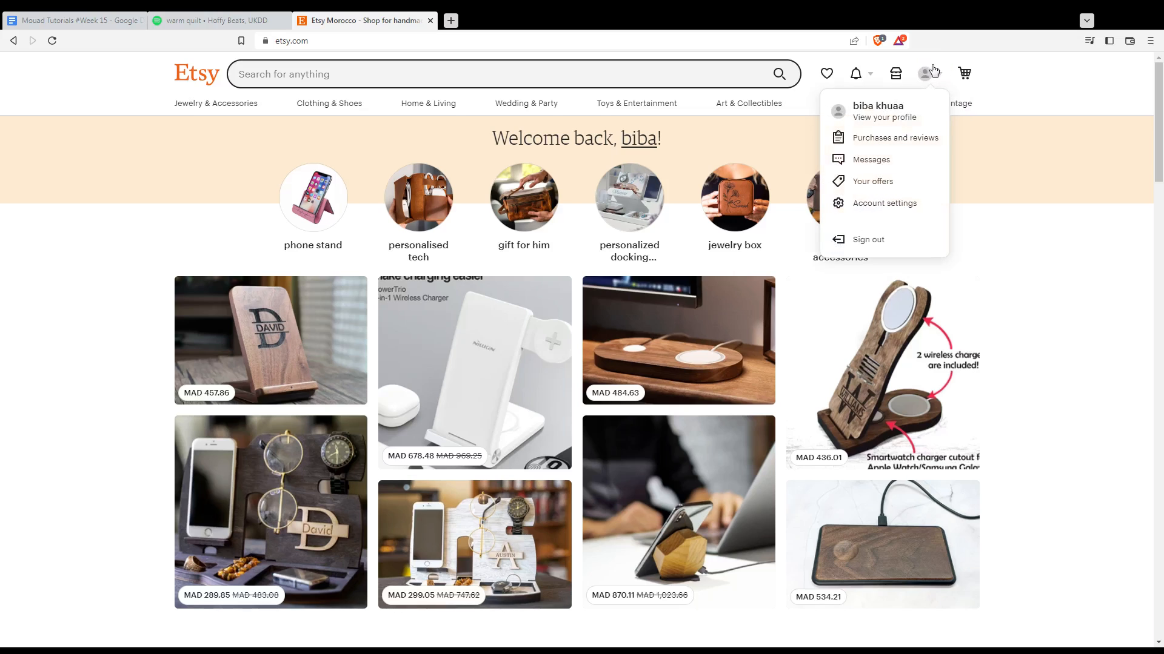
mouse_move(886, 153)
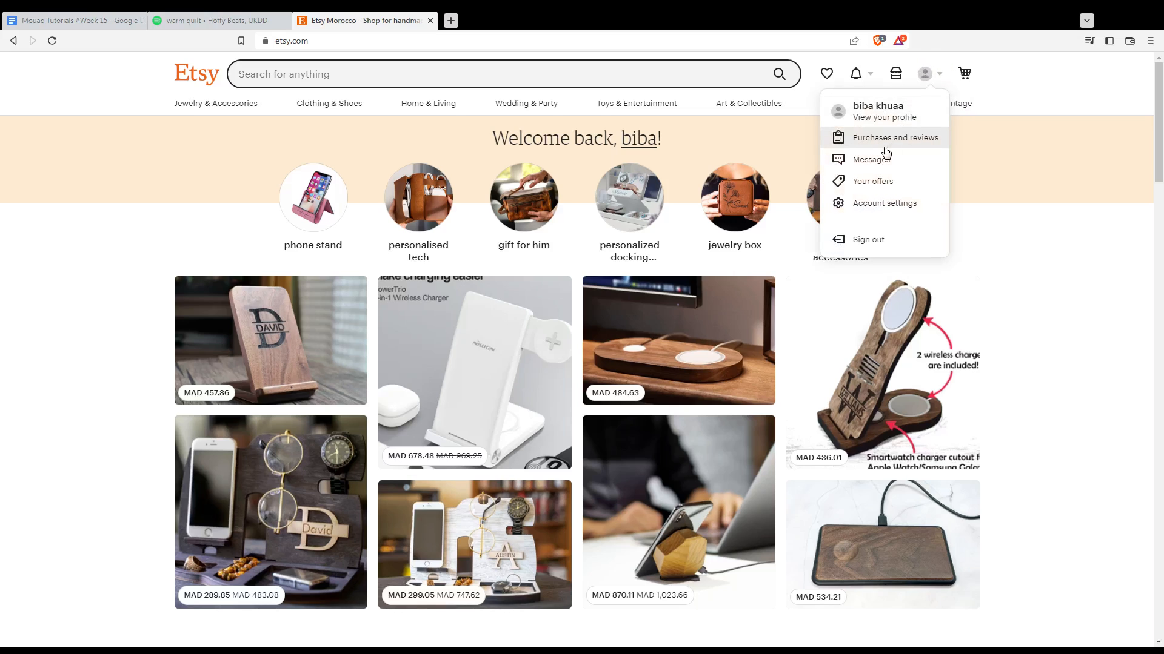
mouse_move(880, 148)
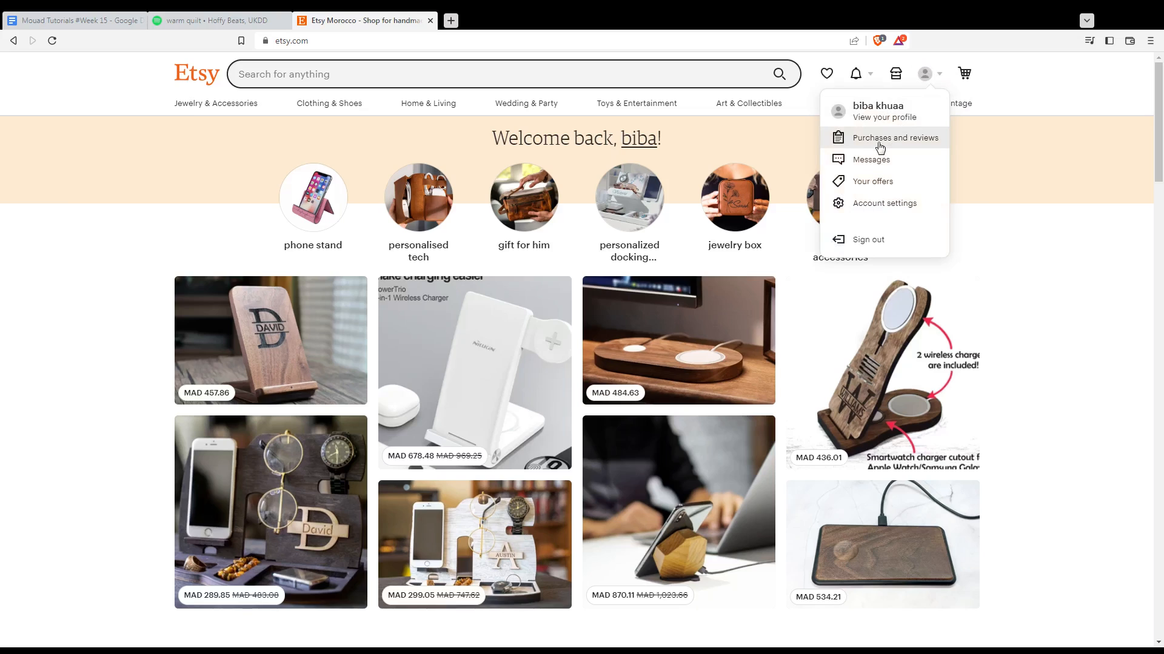
left_click(894, 137)
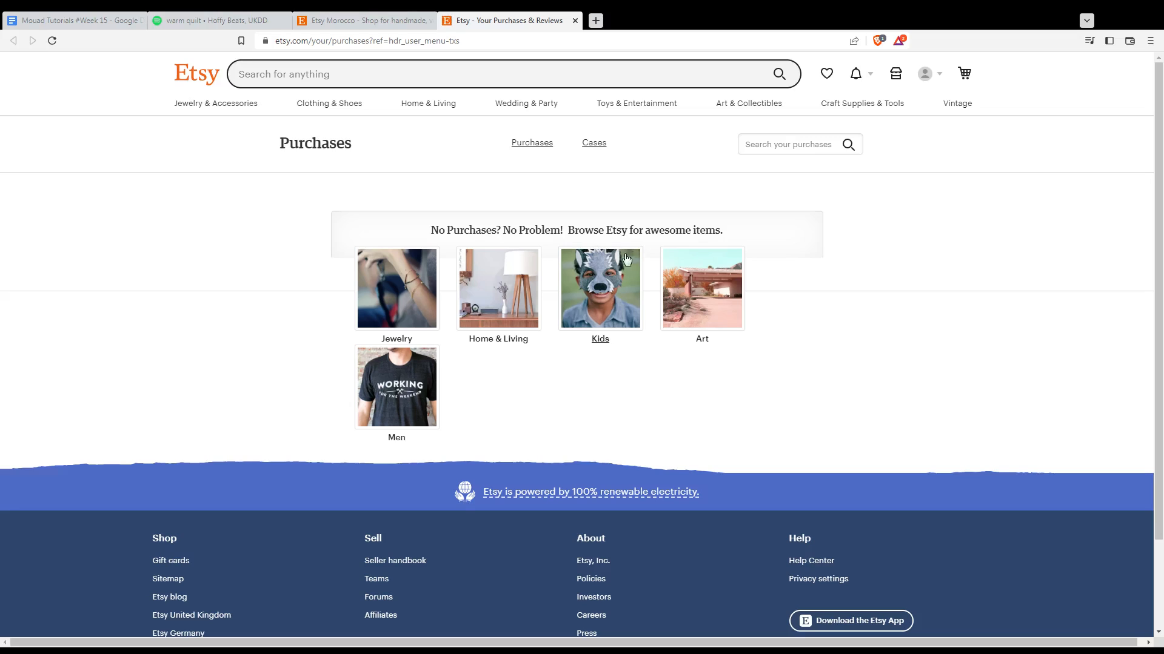
mouse_move(628, 413)
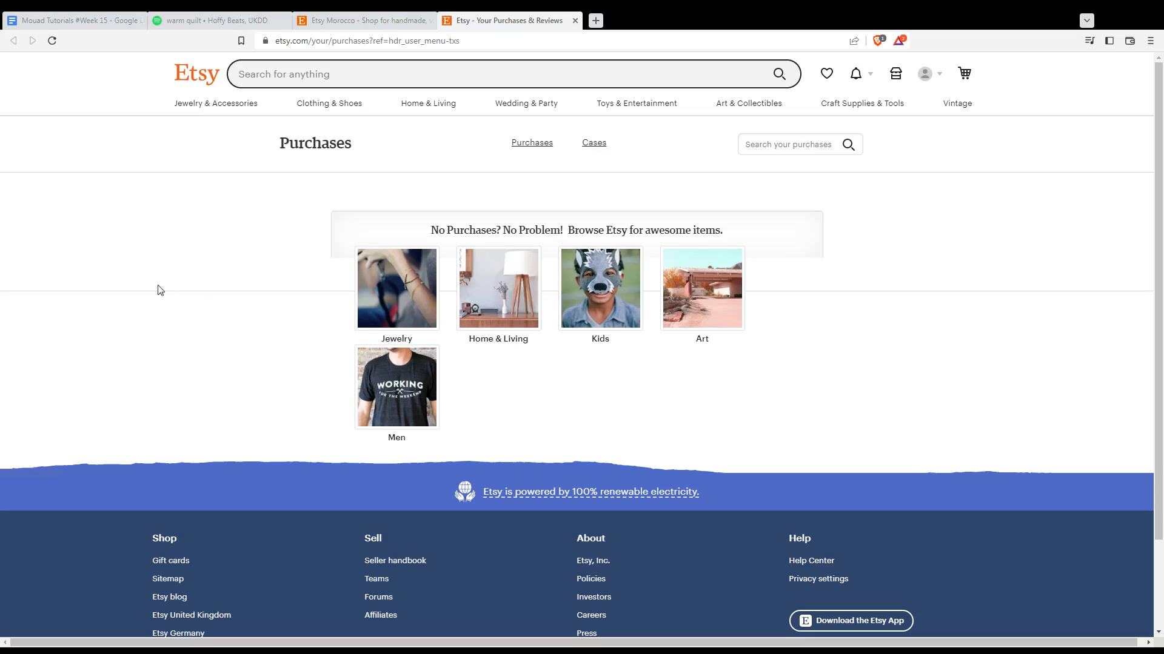
mouse_move(202, 247)
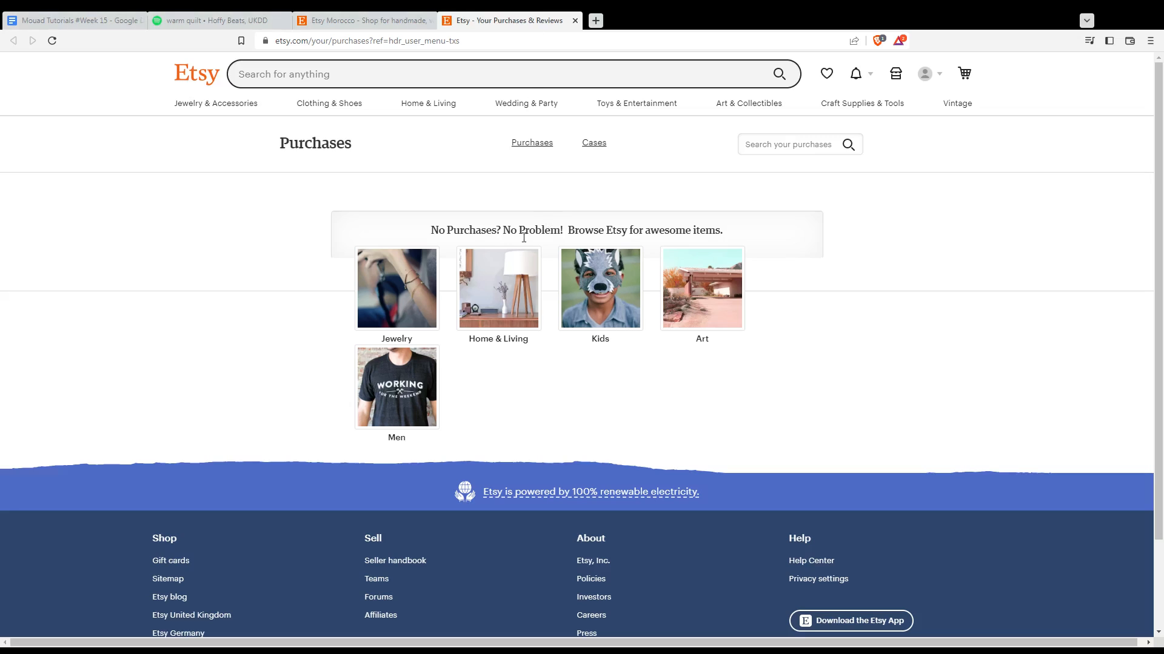
mouse_move(441, 289)
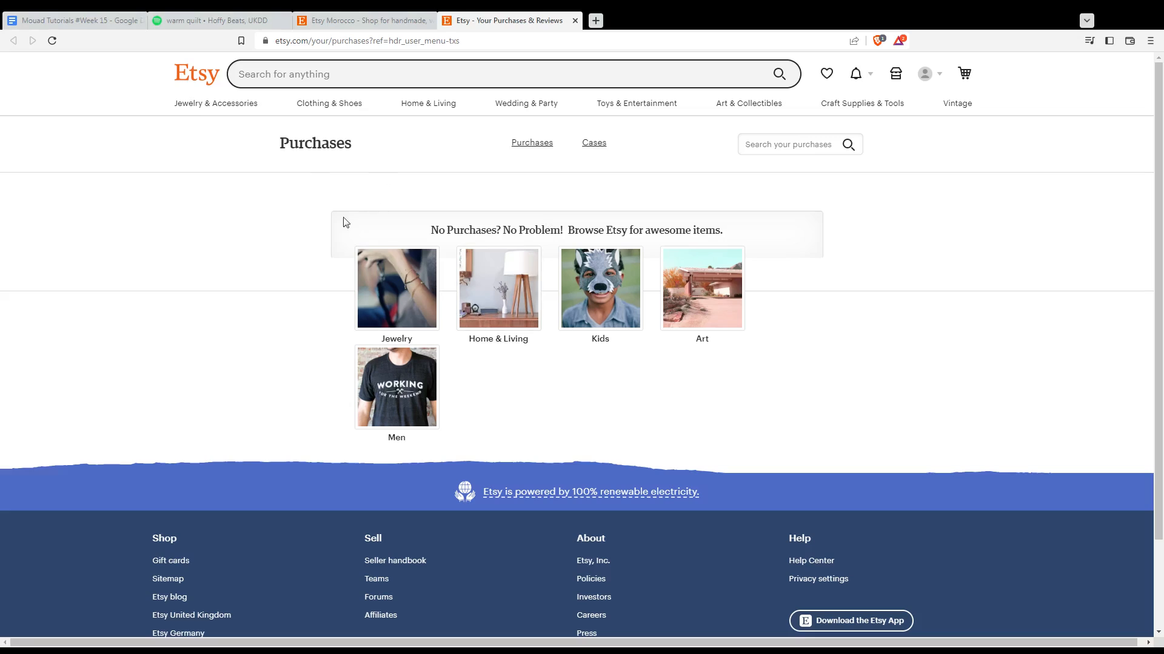
mouse_move(703, 457)
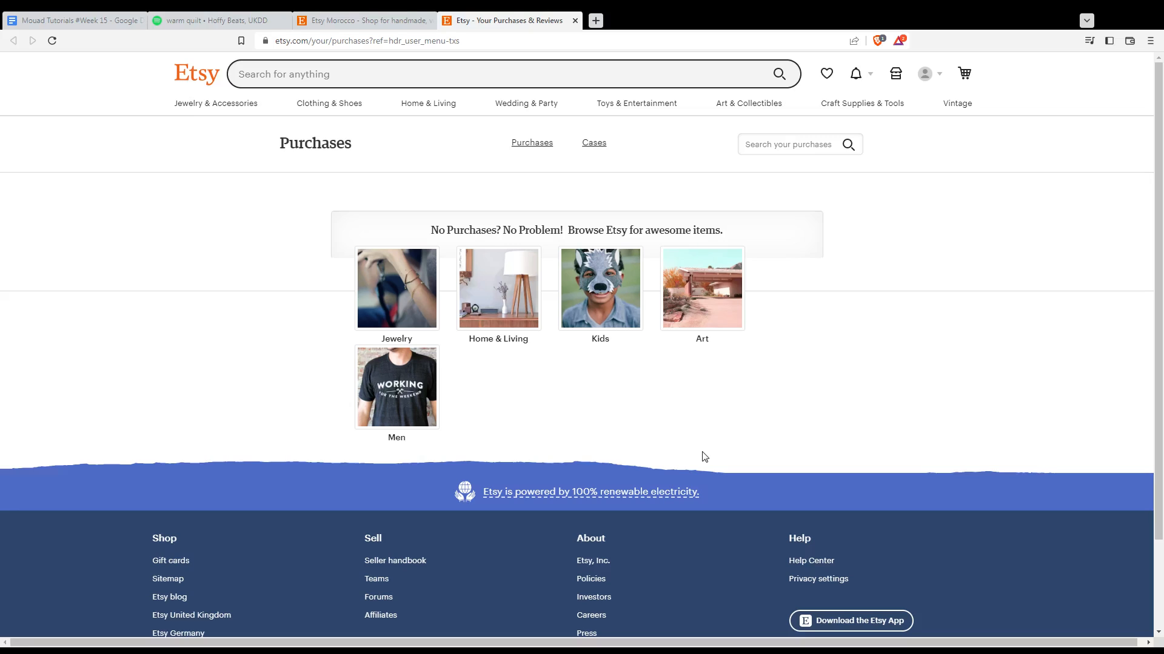
mouse_move(828, 445)
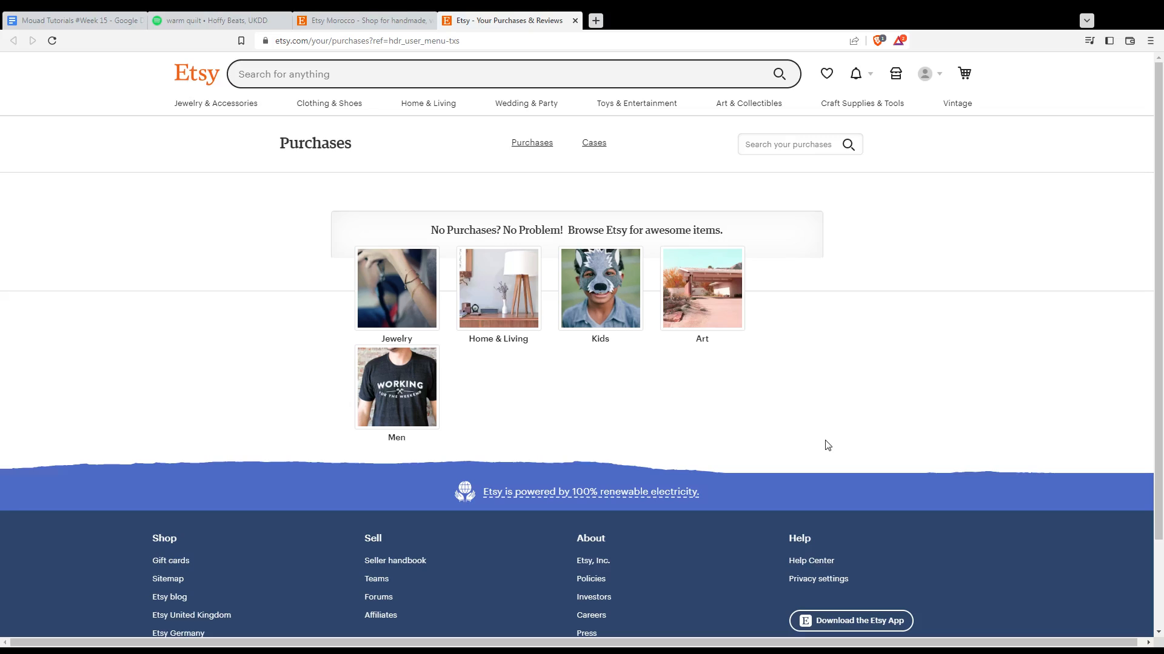
mouse_move(396, 290)
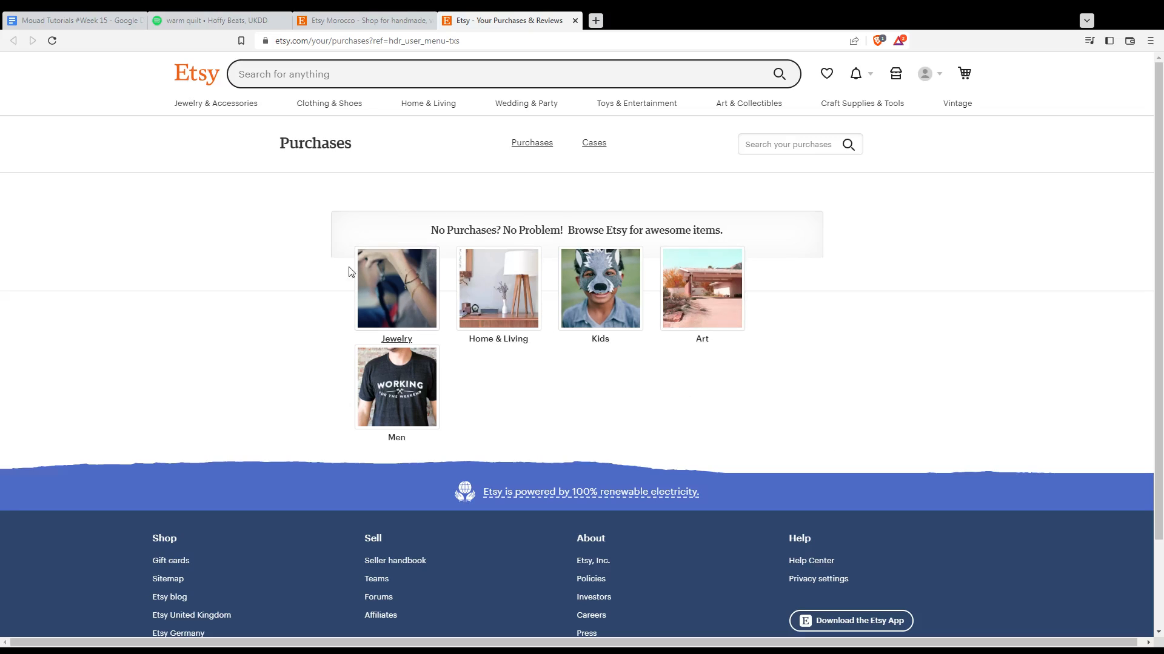
mouse_move(234, 256)
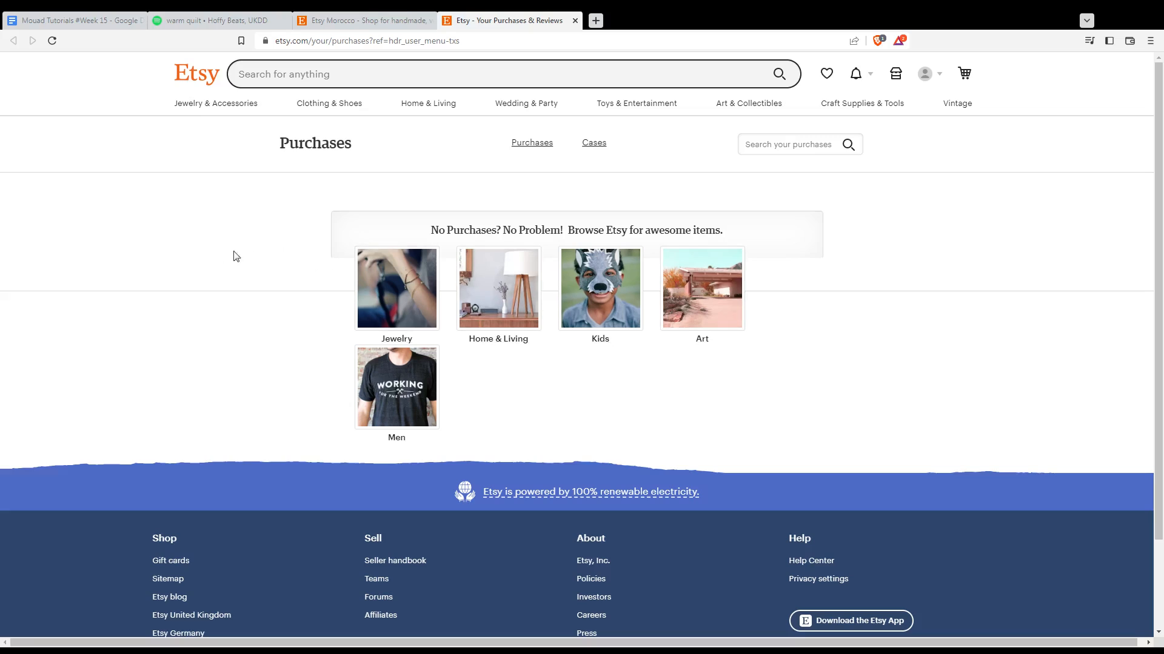
mouse_move(530, 182)
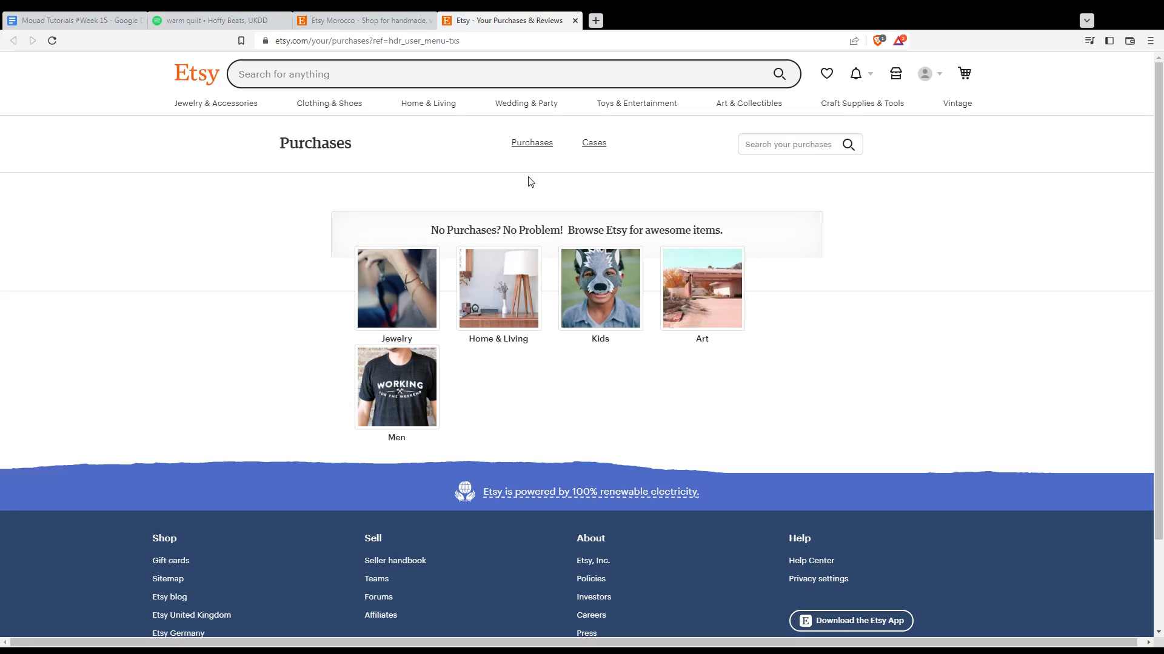
mouse_move(544, 162)
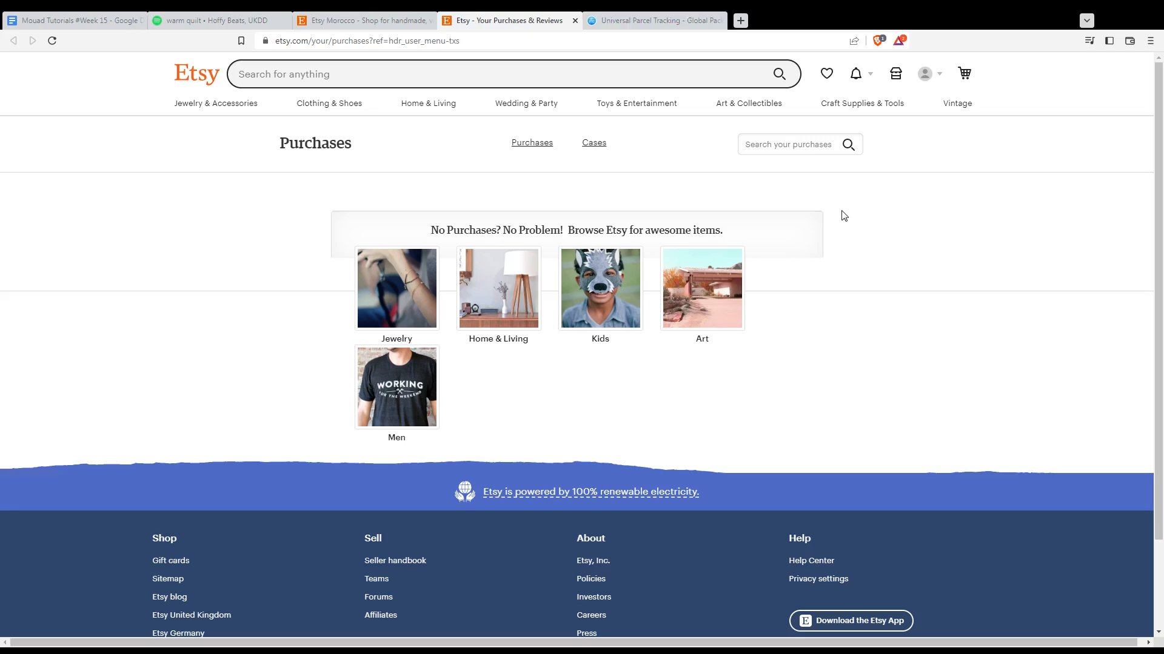
mouse_move(731, 310)
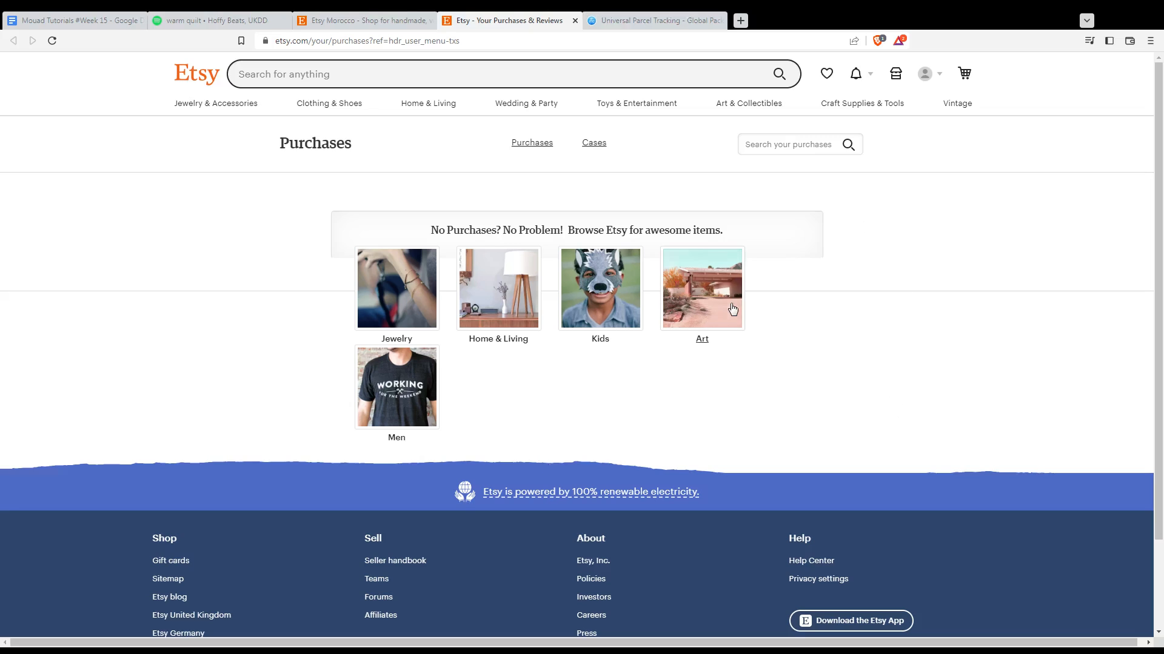
Switch to the parcelsapp.com package tracking tab.
left_click(653, 20)
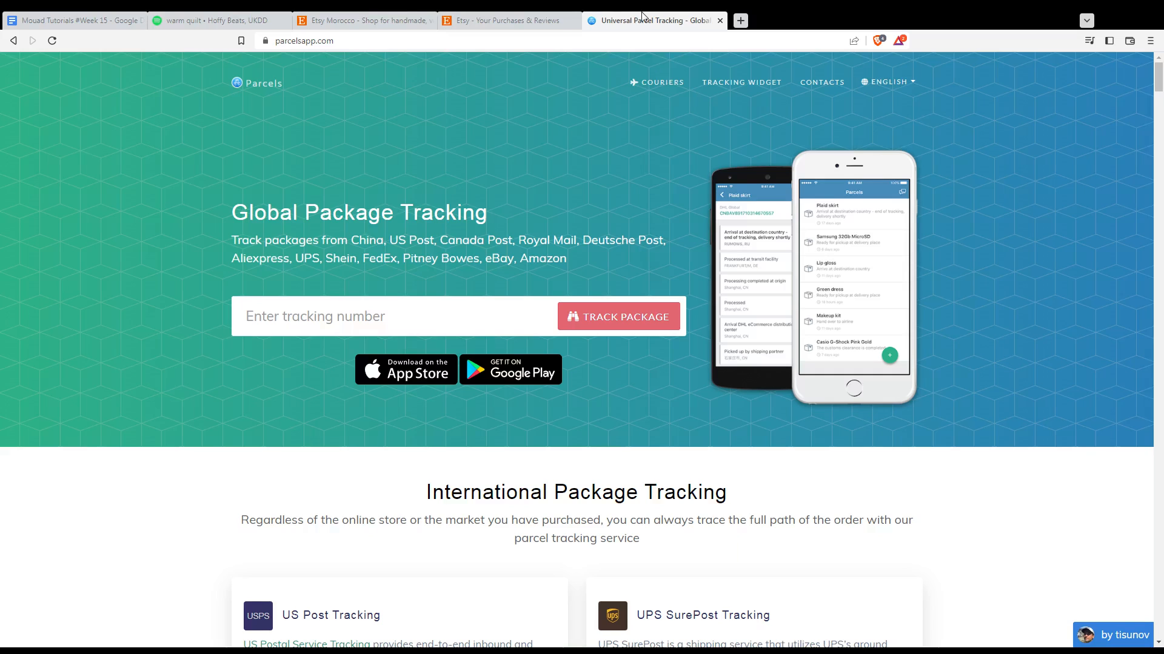
mouse_move(309, 52)
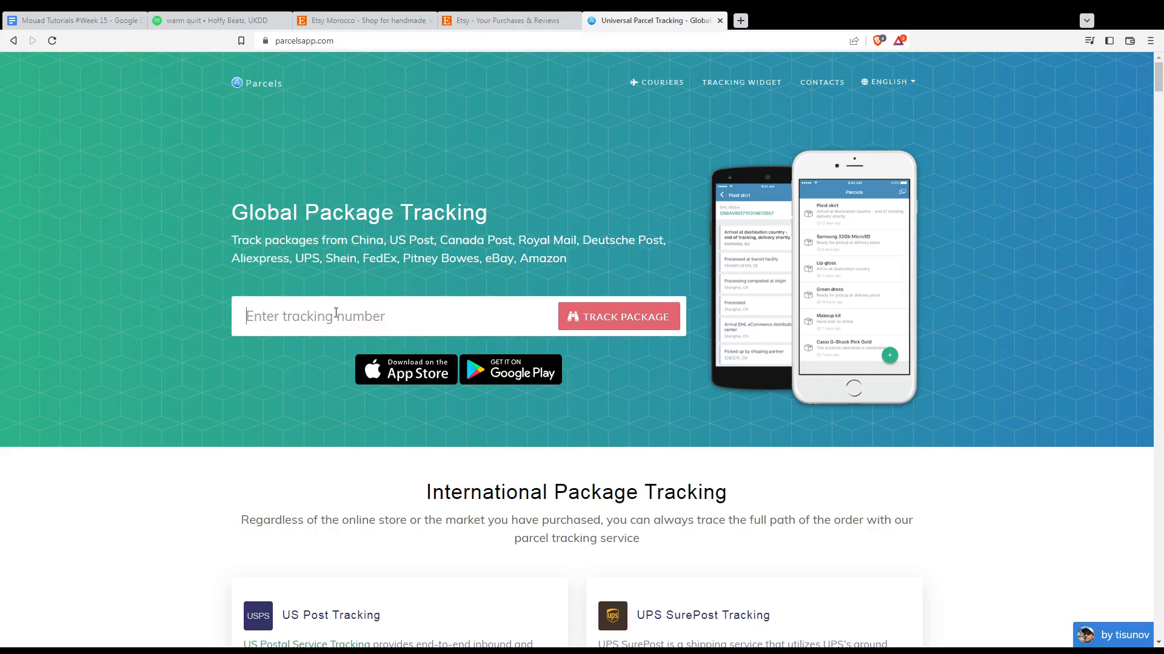
mouse_move(627, 325)
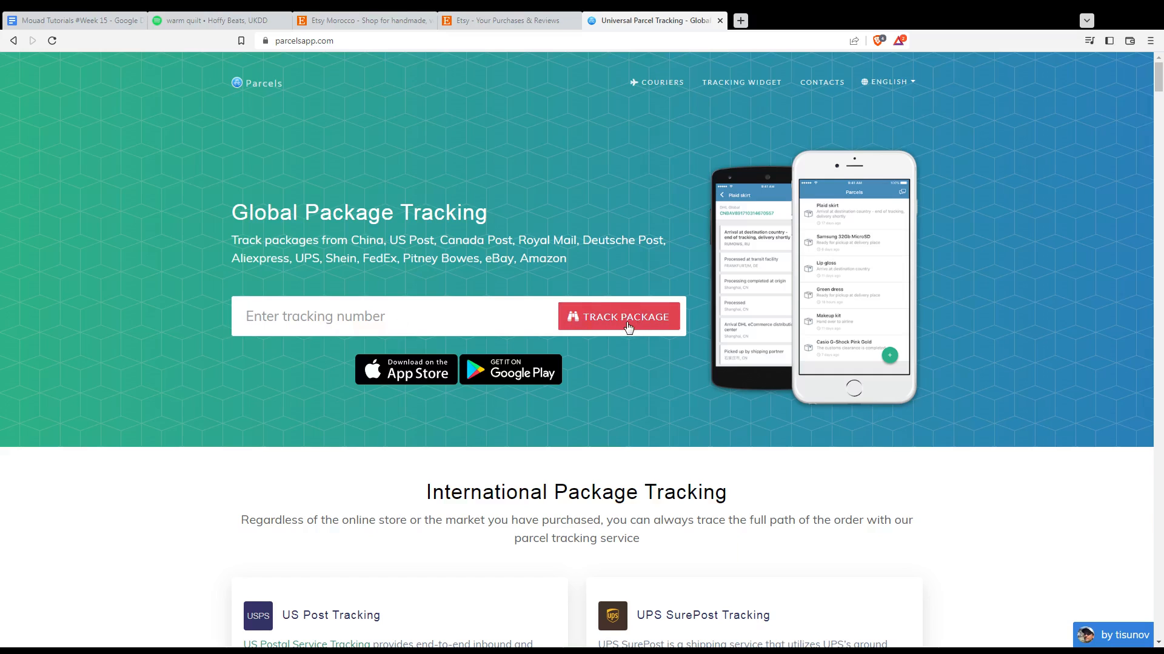
scroll("down", 3)
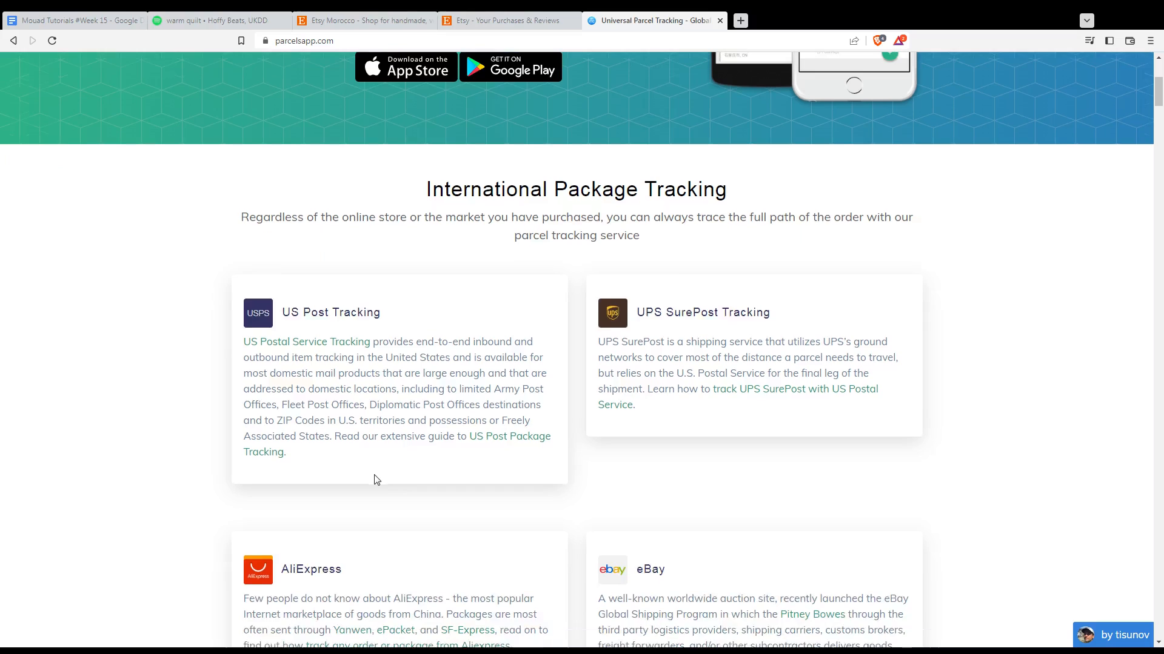
scroll("up", 3)
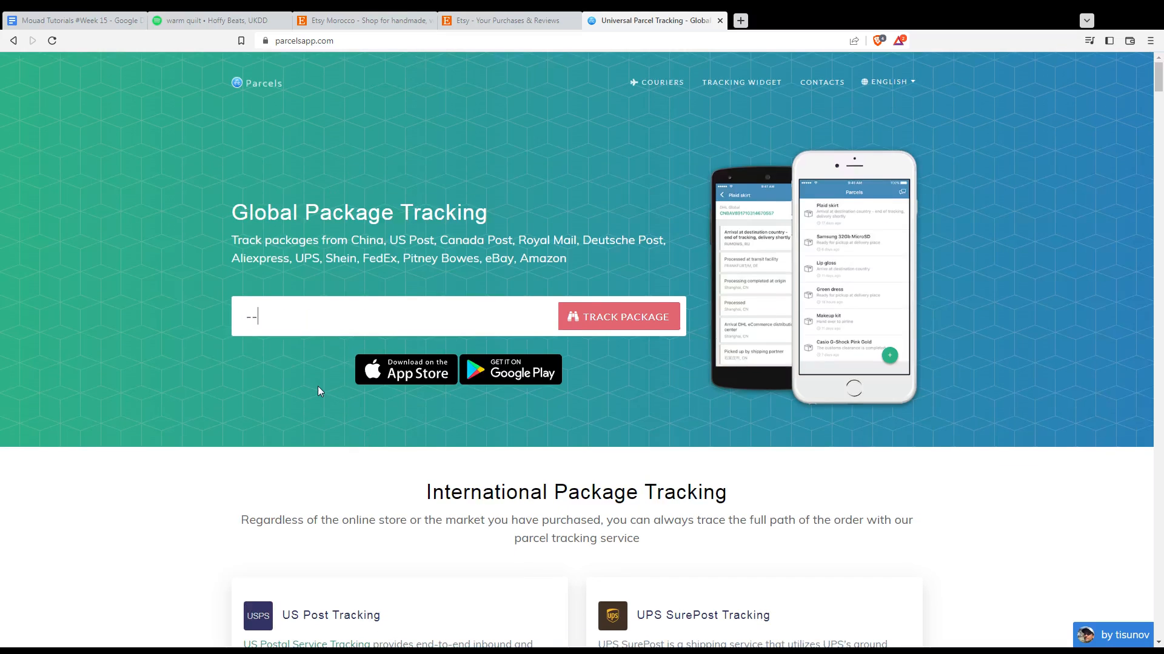